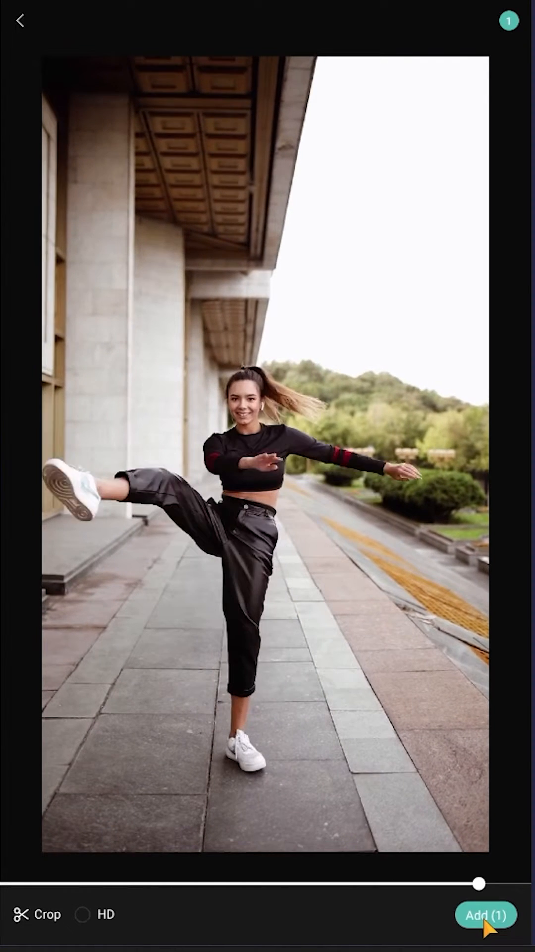
Step: Add the two-second dance clip of the woman on the stone walkway to a new project
click(485, 914)
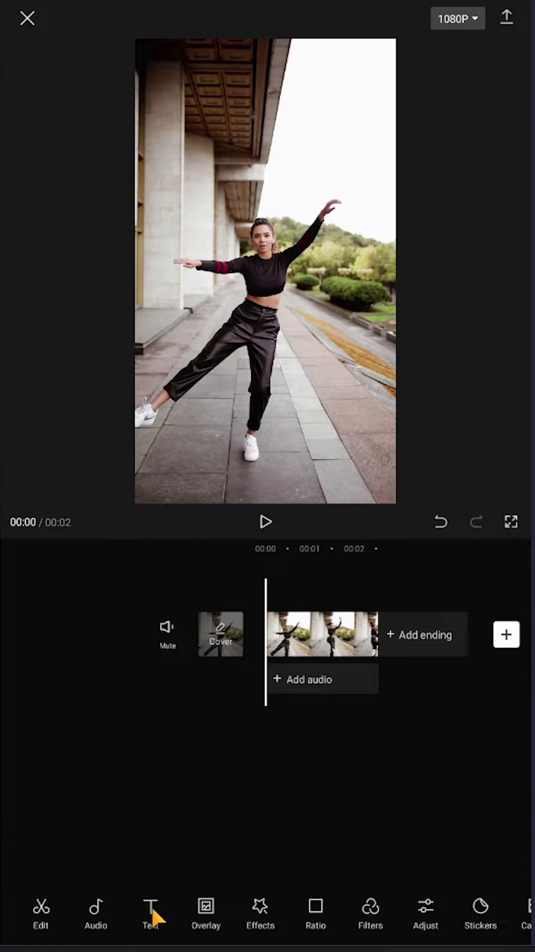
Step: Add a text layer 'TEXT', enlarge it across the dancer, and apply the yellow-red shadow style
click(150, 910)
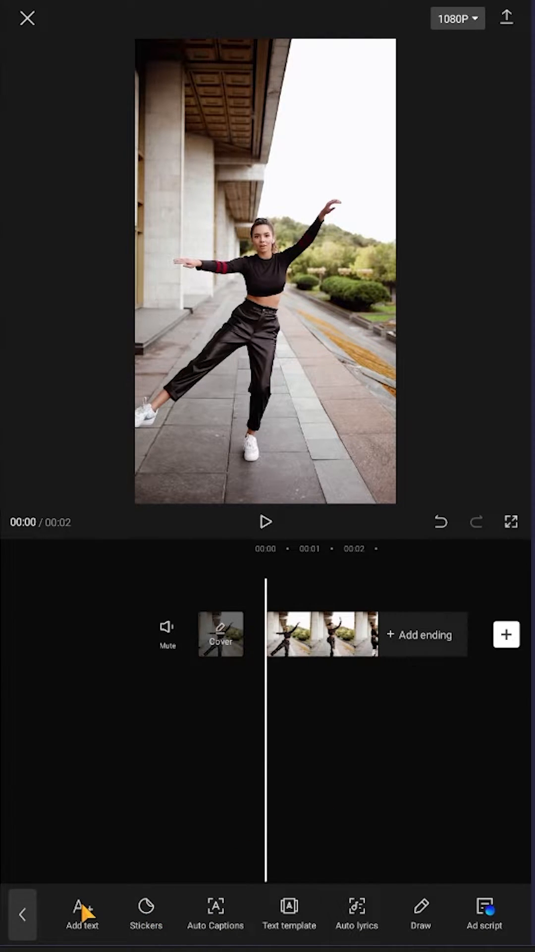
click(83, 913)
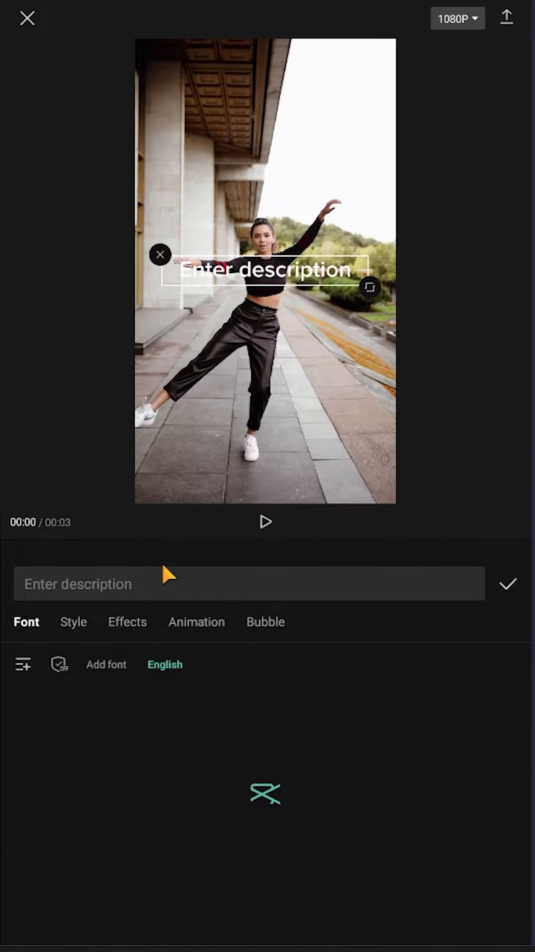
text(TEXT)
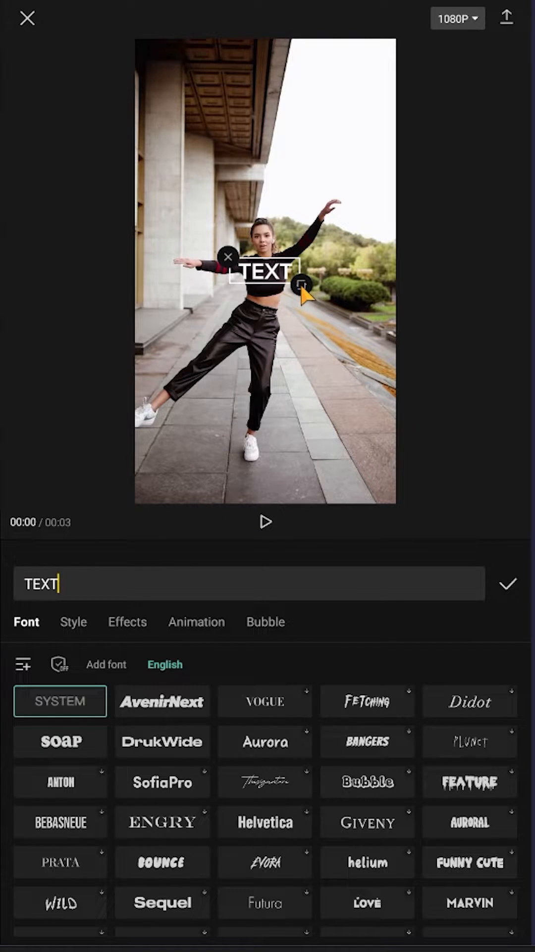
drag(302, 286, 390, 311)
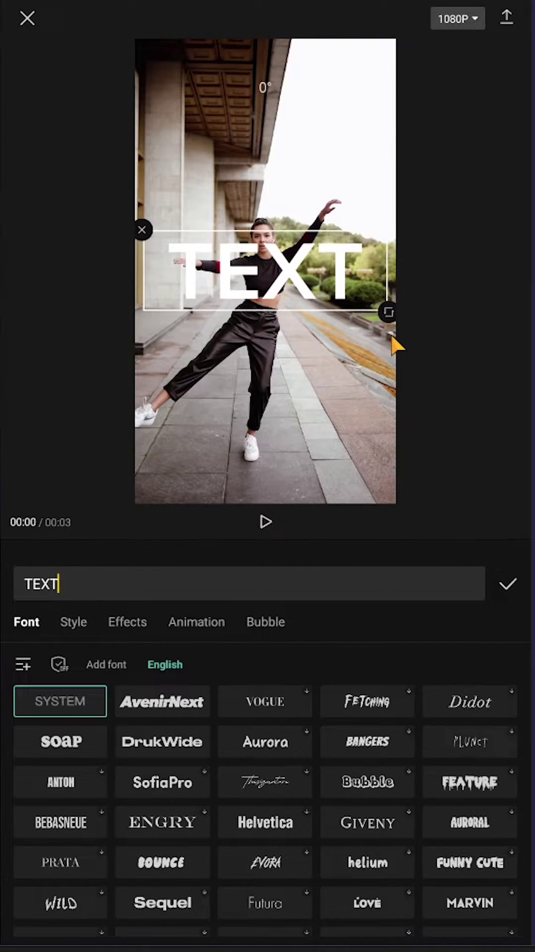
click(73, 621)
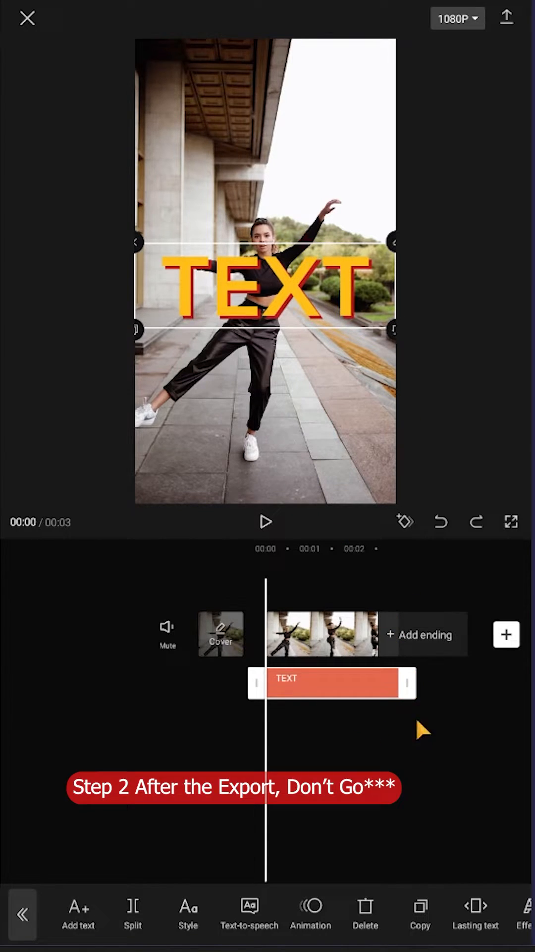
Step: Start a new project from the exported TEXT video and open the gallery for another clip
drag(408, 682, 386, 682)
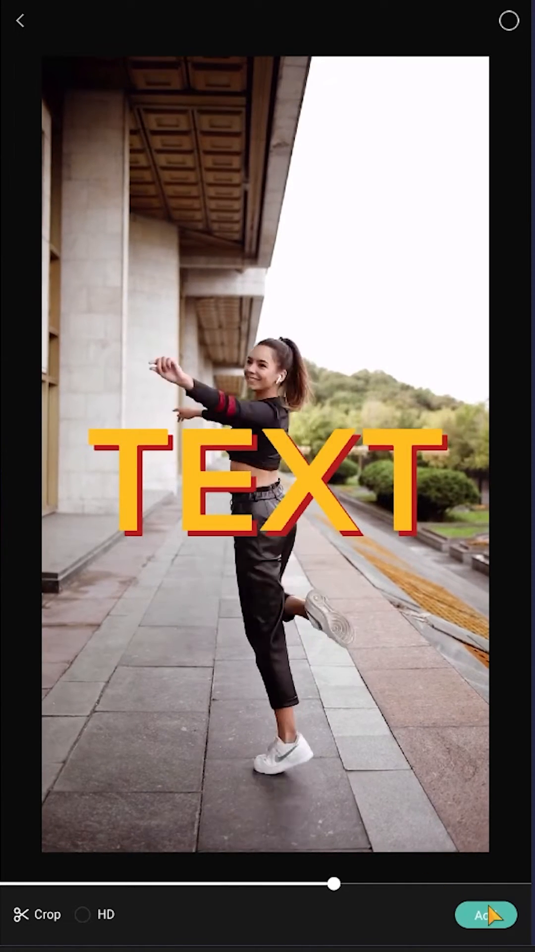
click(486, 914)
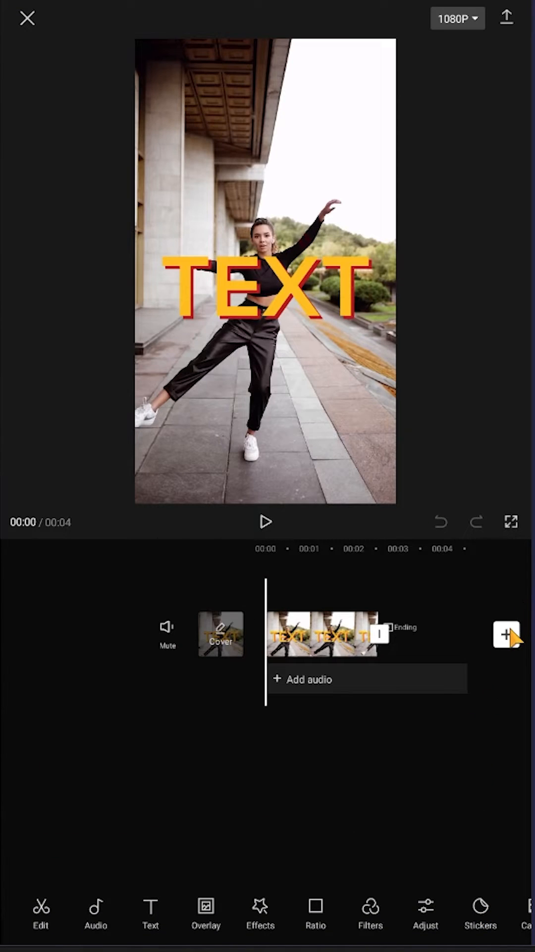
click(513, 635)
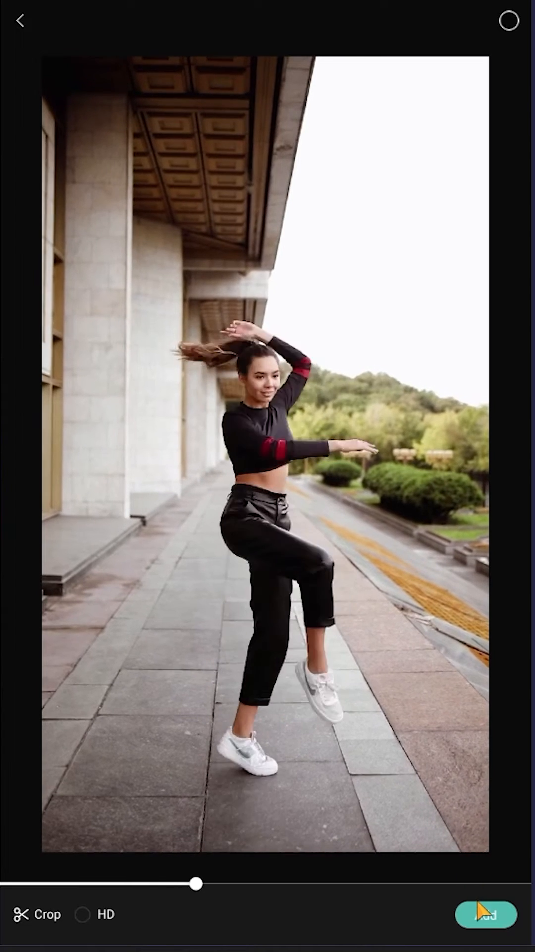
Step: Add the text-free dance clip and select it as an overlay layer
click(486, 914)
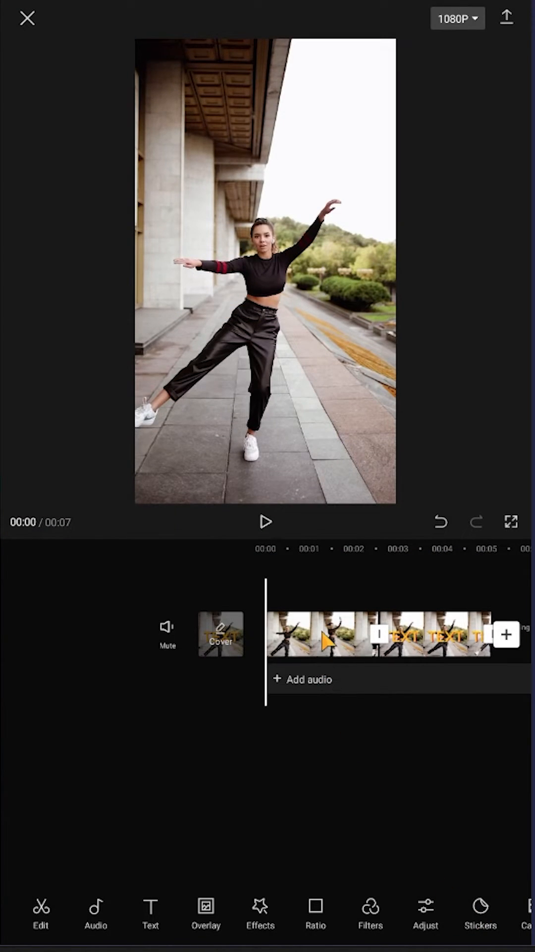
click(328, 637)
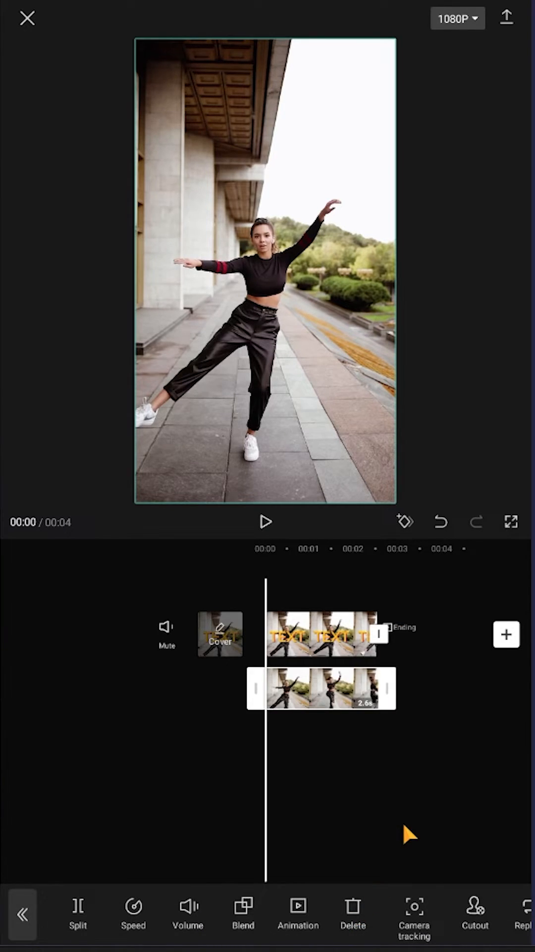
Step: Run Cutout's Remove background on the overlay dancer clip
click(472, 918)
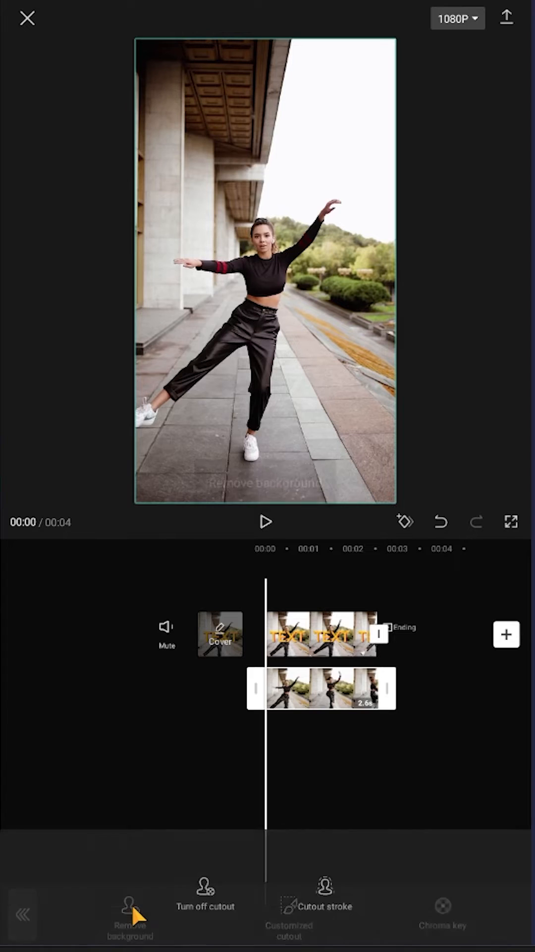
click(129, 913)
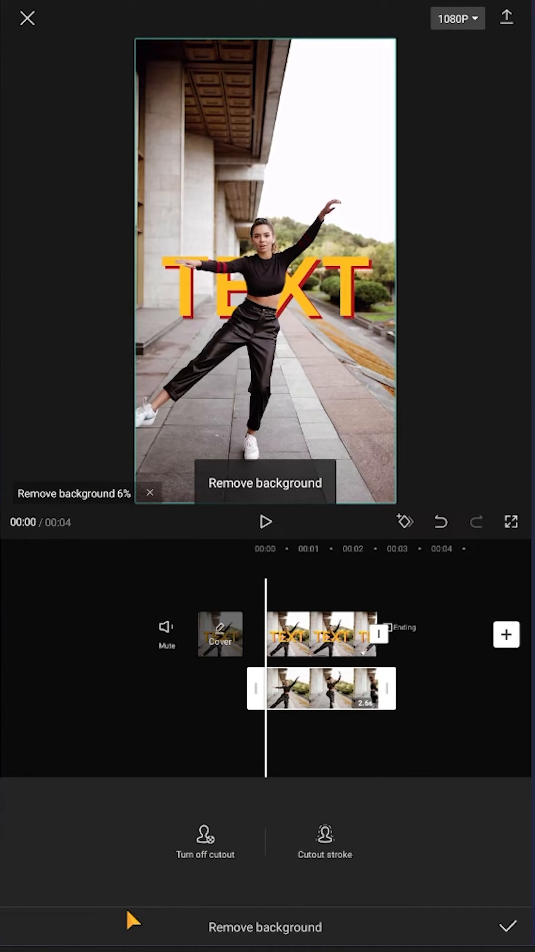